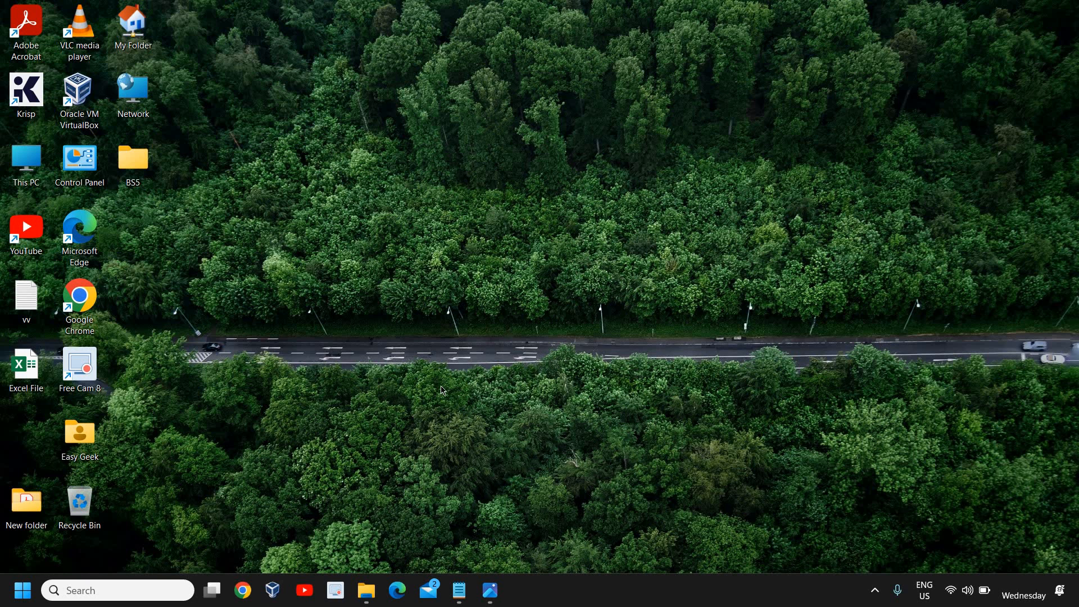
mouse_move(616, 269)
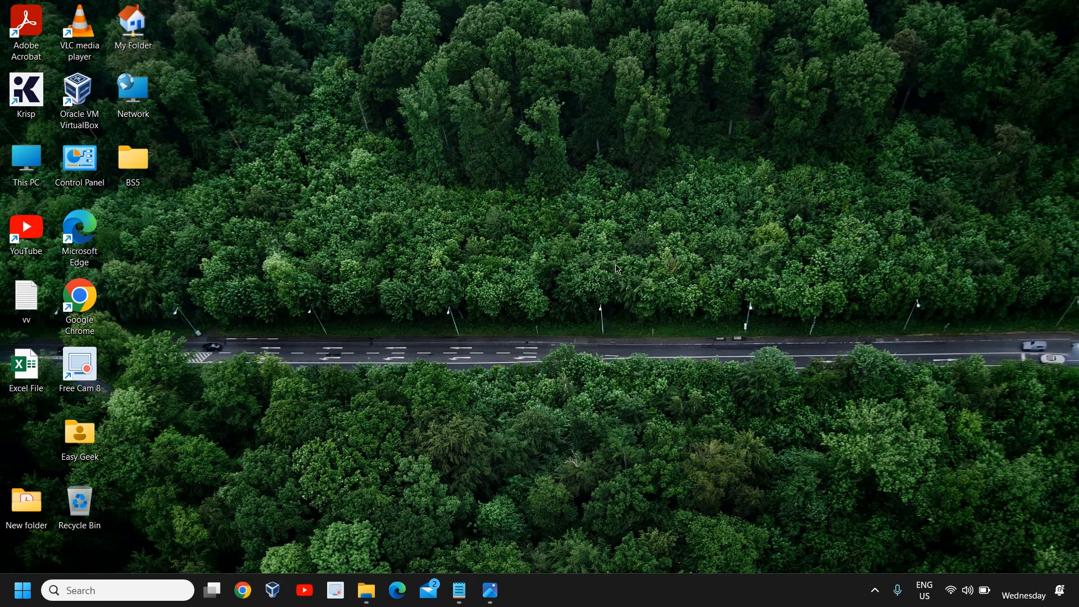
mouse_move(435, 404)
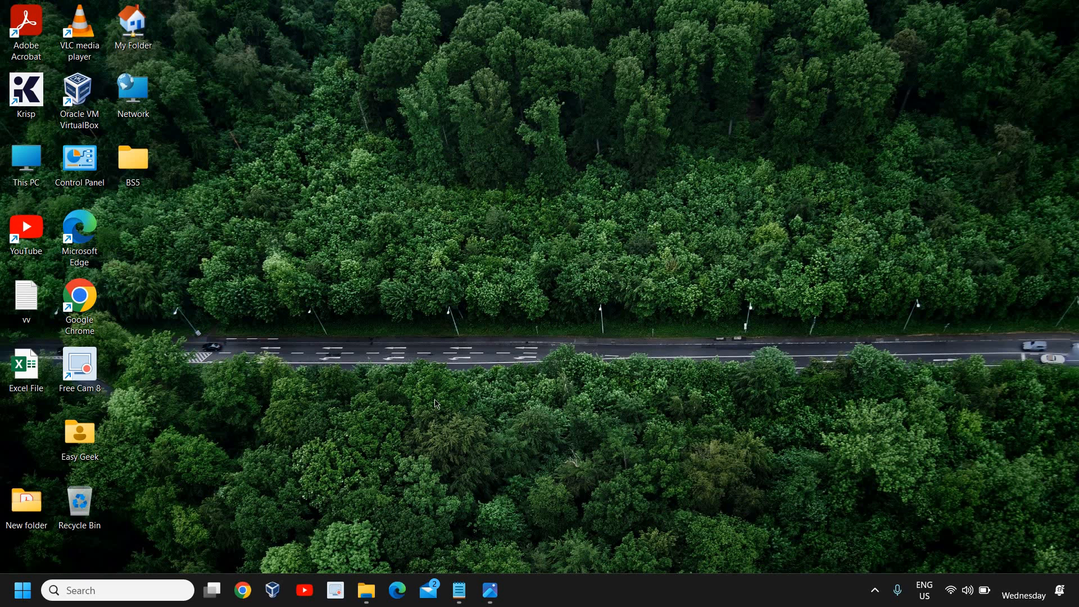
mouse_move(485, 351)
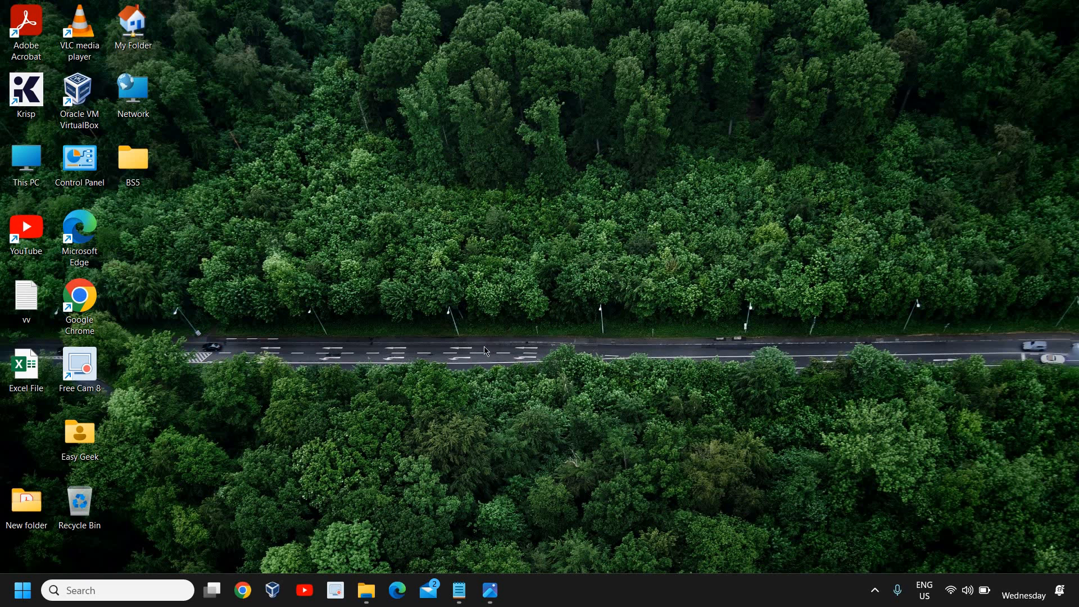
mouse_move(464, 433)
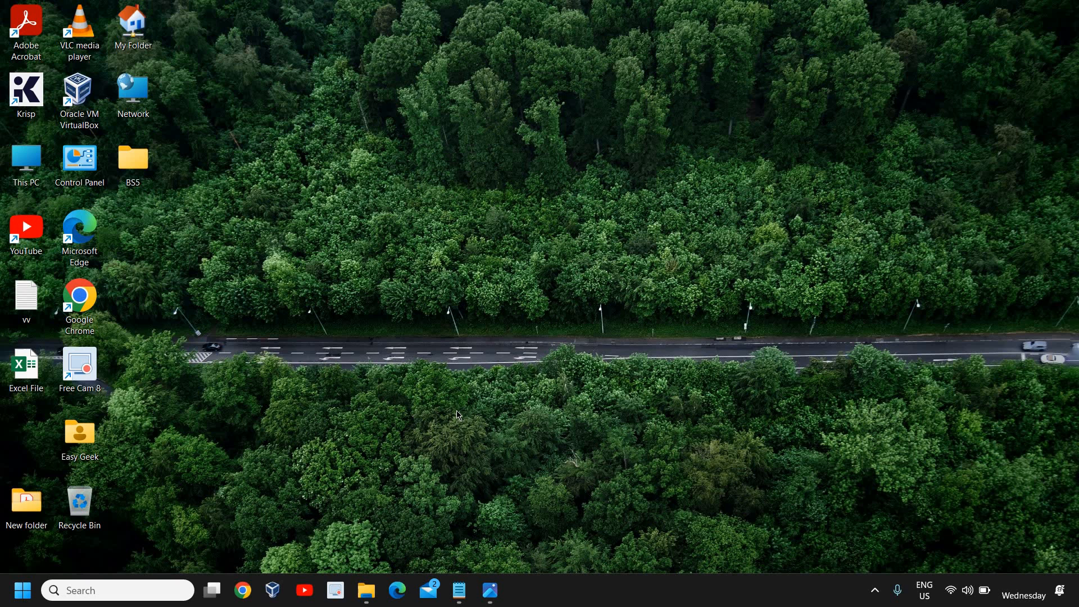
mouse_move(541, 459)
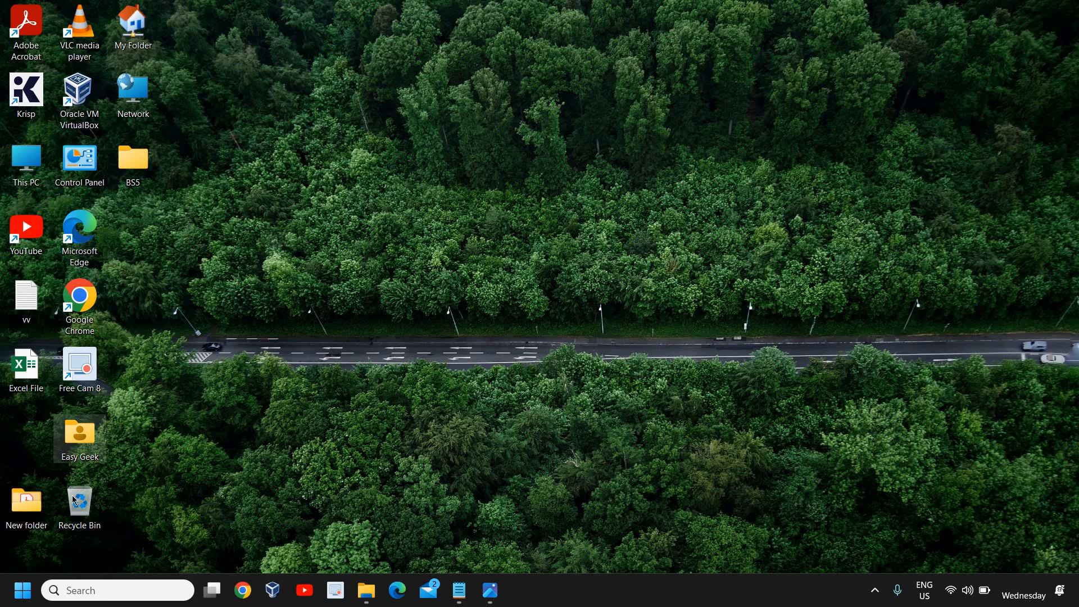
Step: Open Settings from the Start right-click menu and scroll the System page to Recovery
right_click(22, 590)
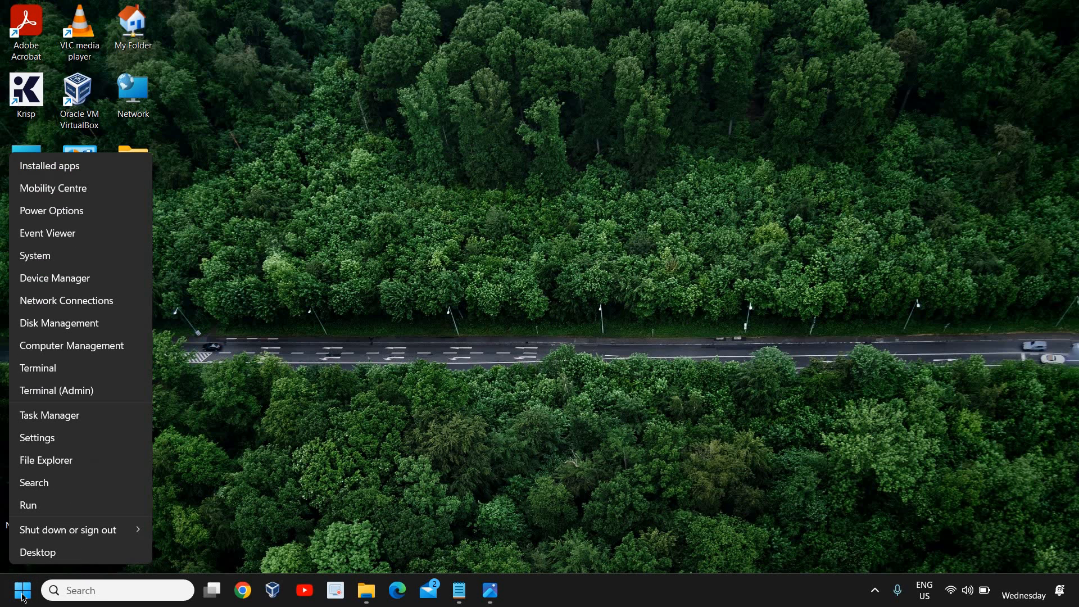
click(37, 438)
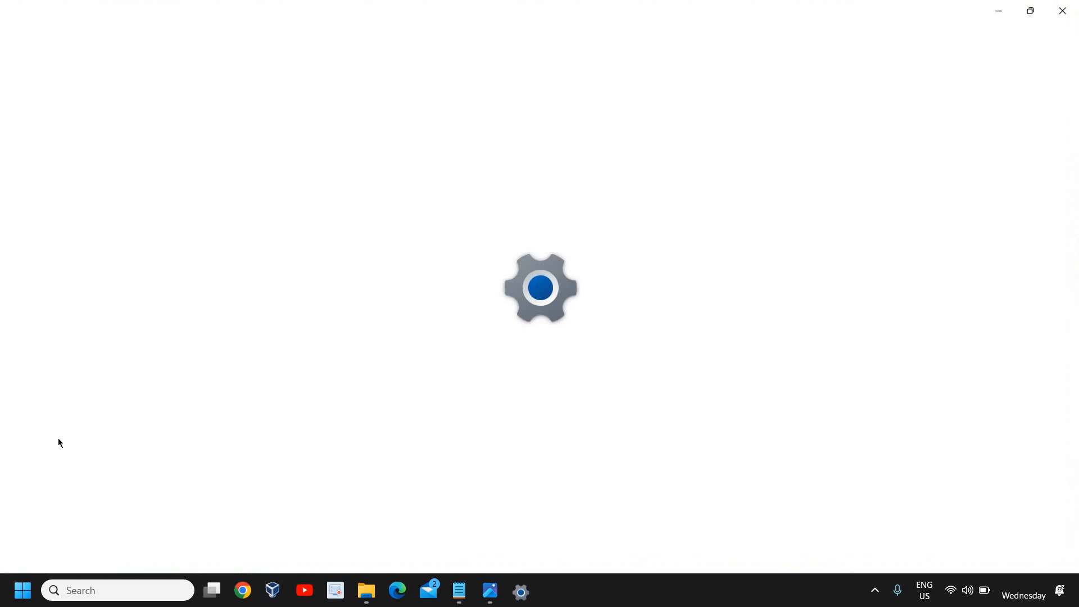
click(521, 591)
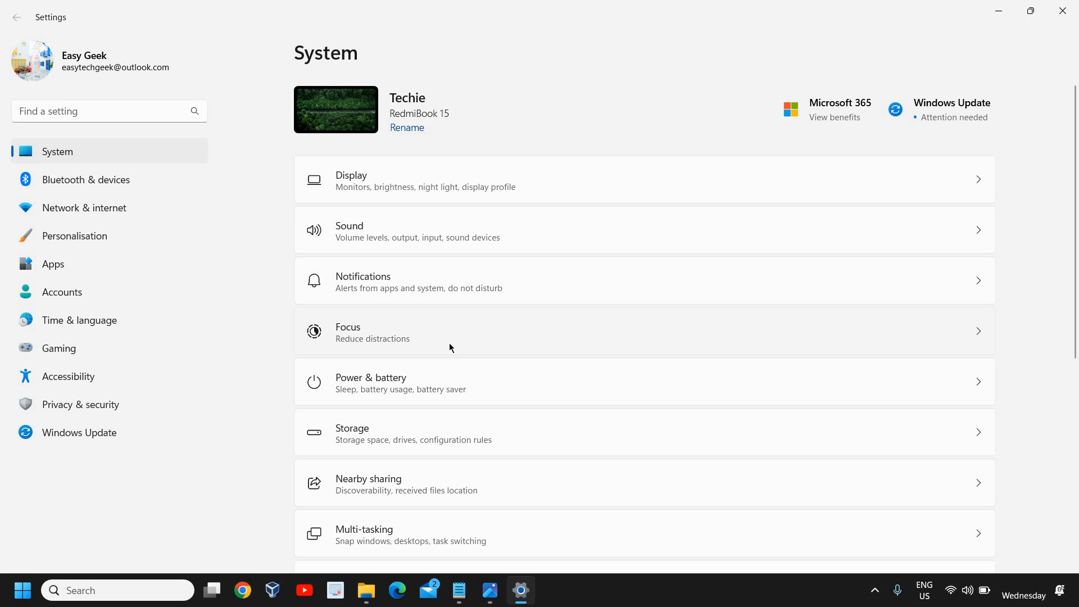
scroll(down, 3)
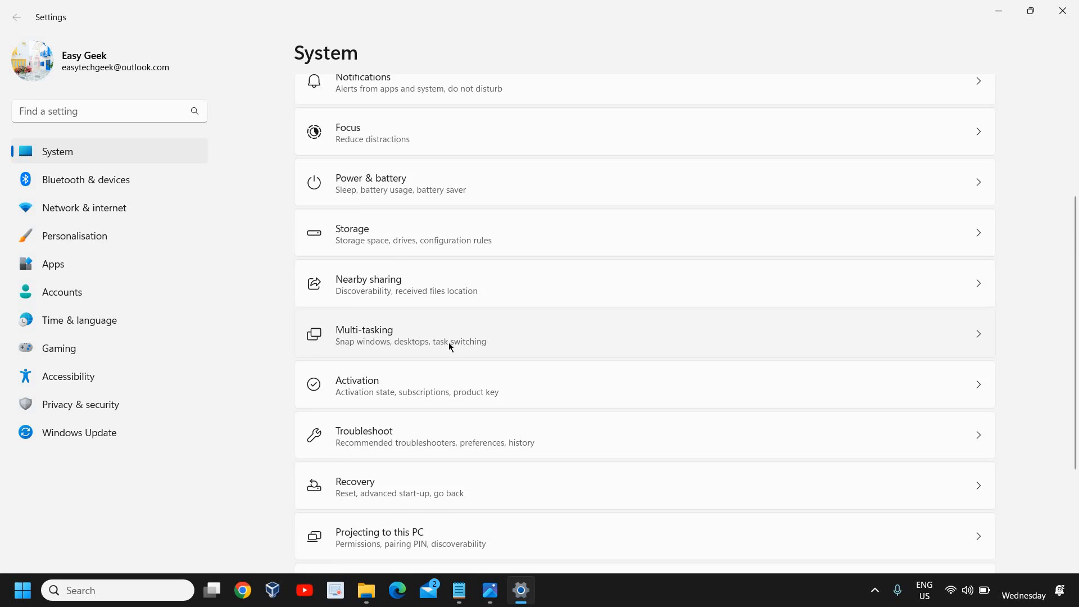
scroll(down, 3)
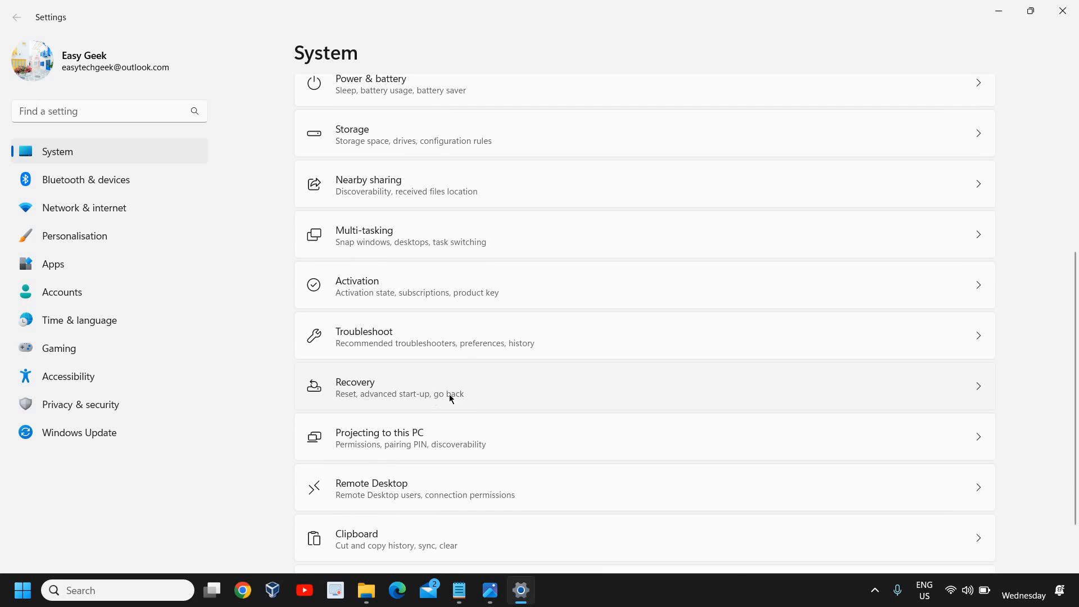
mouse_move(424, 388)
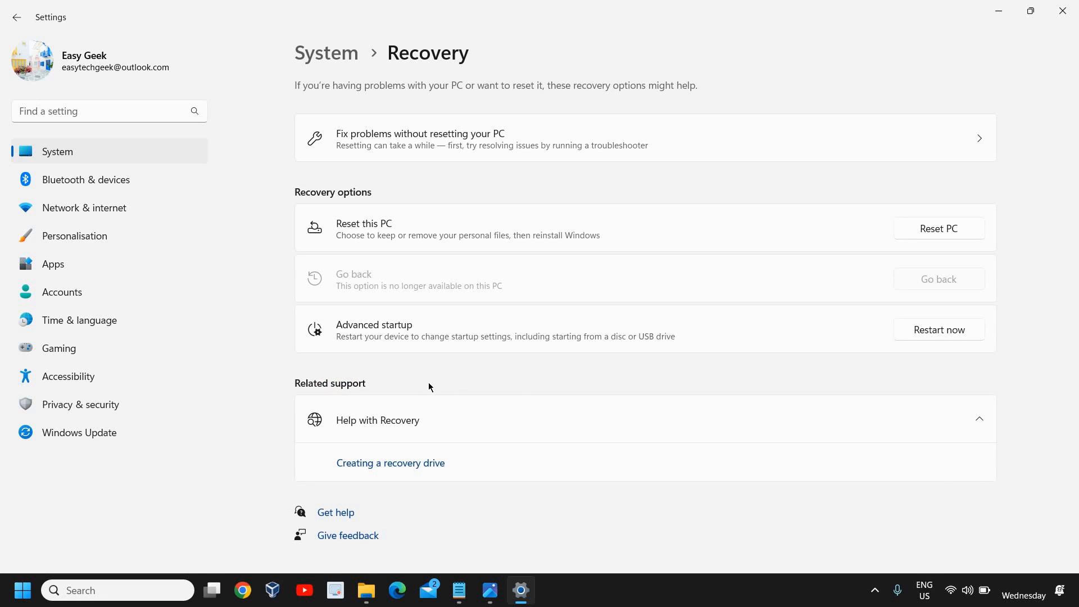
mouse_move(365, 249)
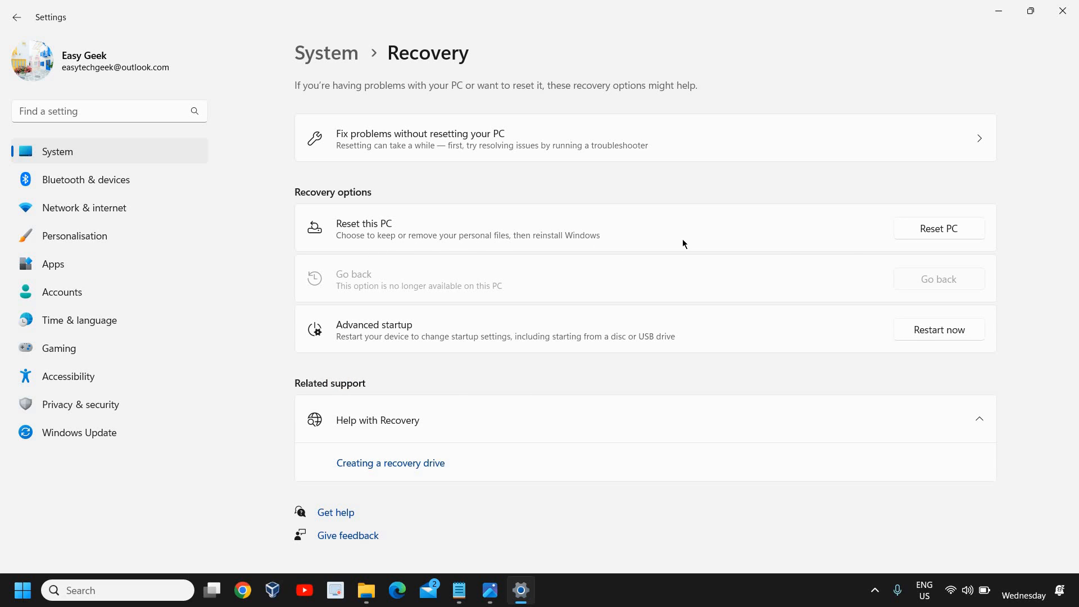
Step: Start Reset PC from Recovery and choose to keep personal files
click(937, 229)
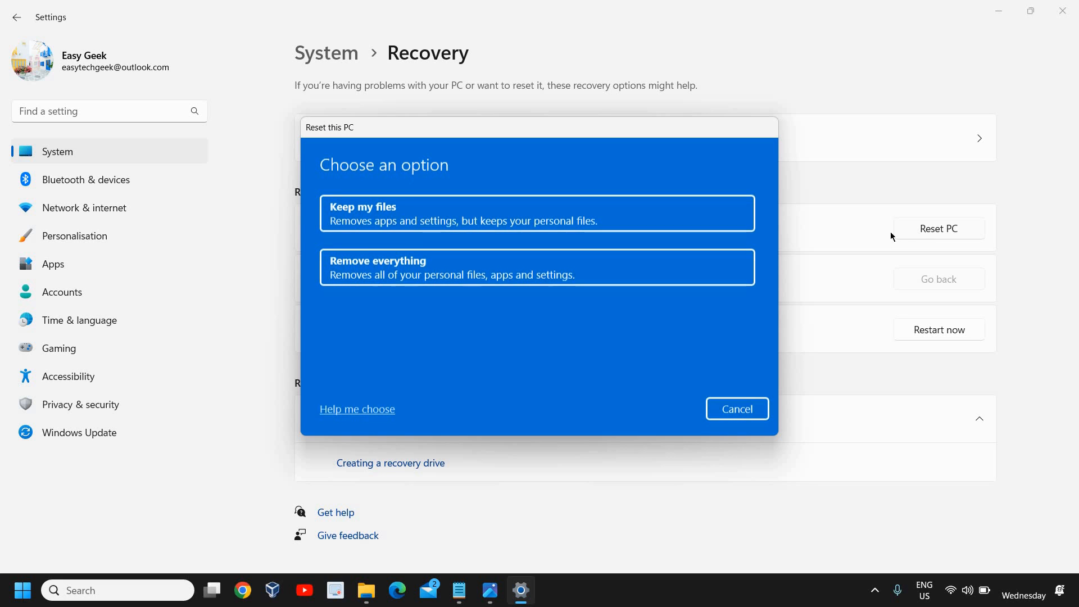
mouse_move(416, 215)
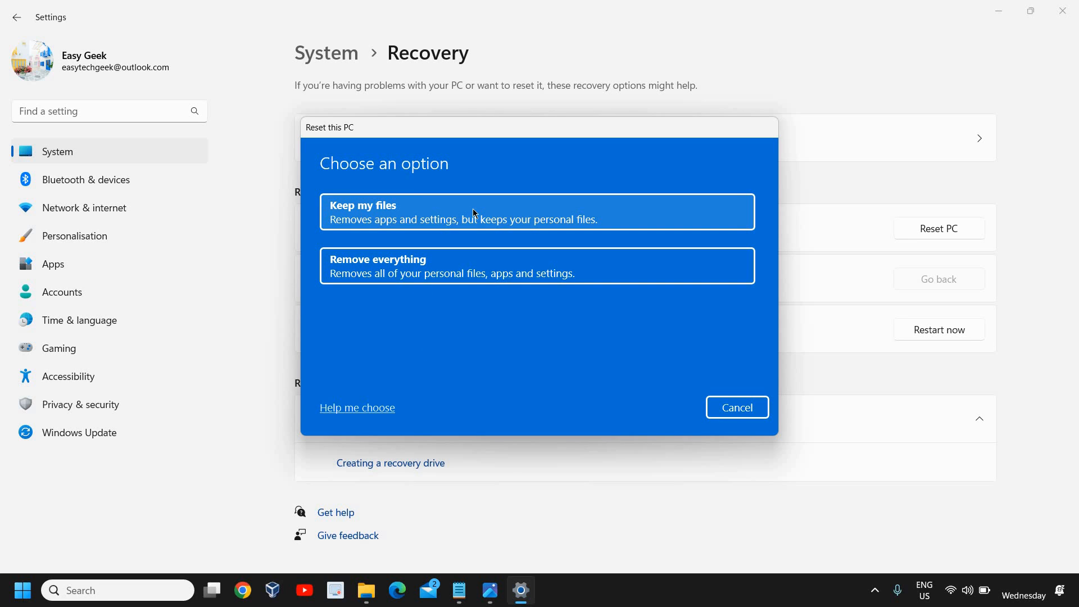
click(537, 211)
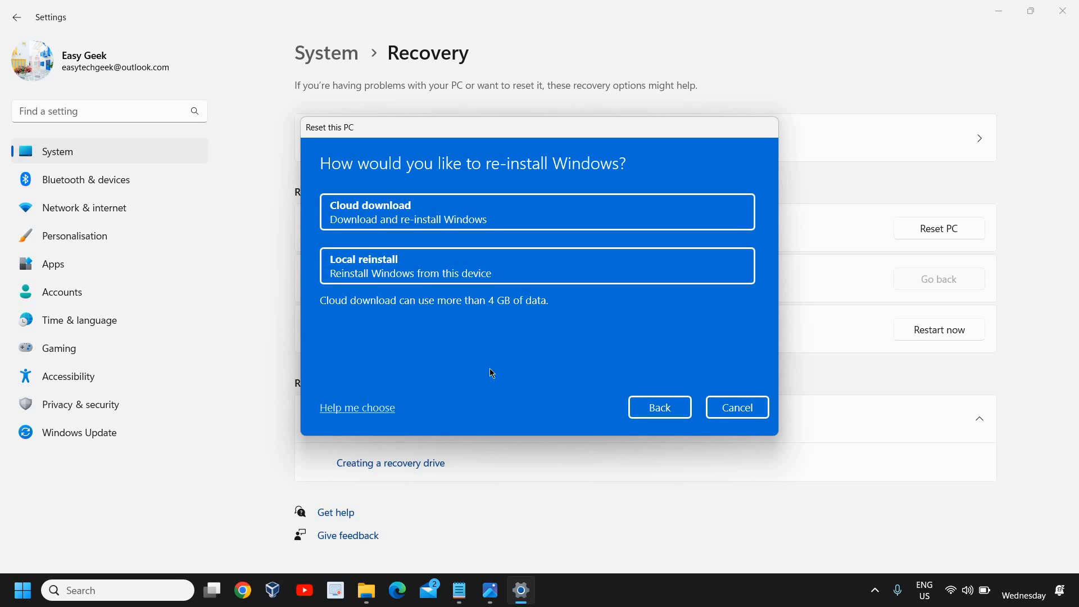
mouse_move(478, 358)
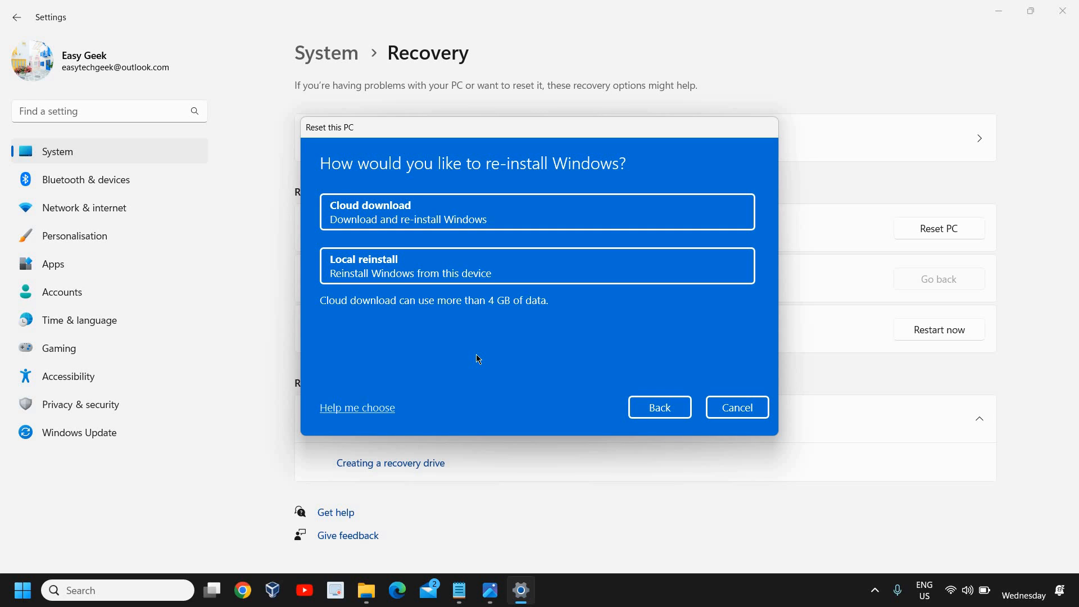
mouse_move(476, 355)
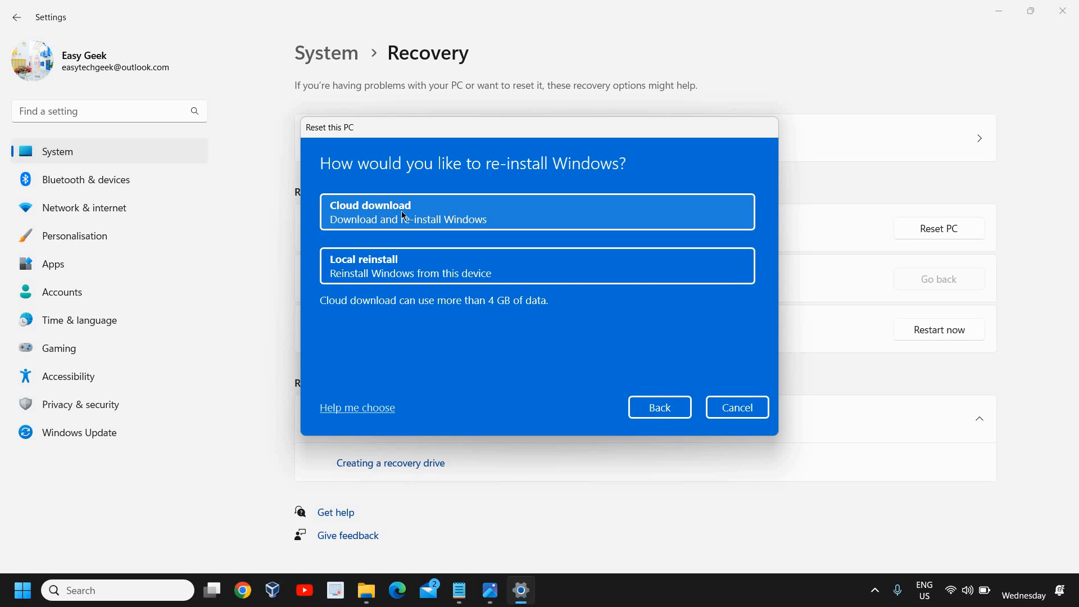
mouse_move(398, 239)
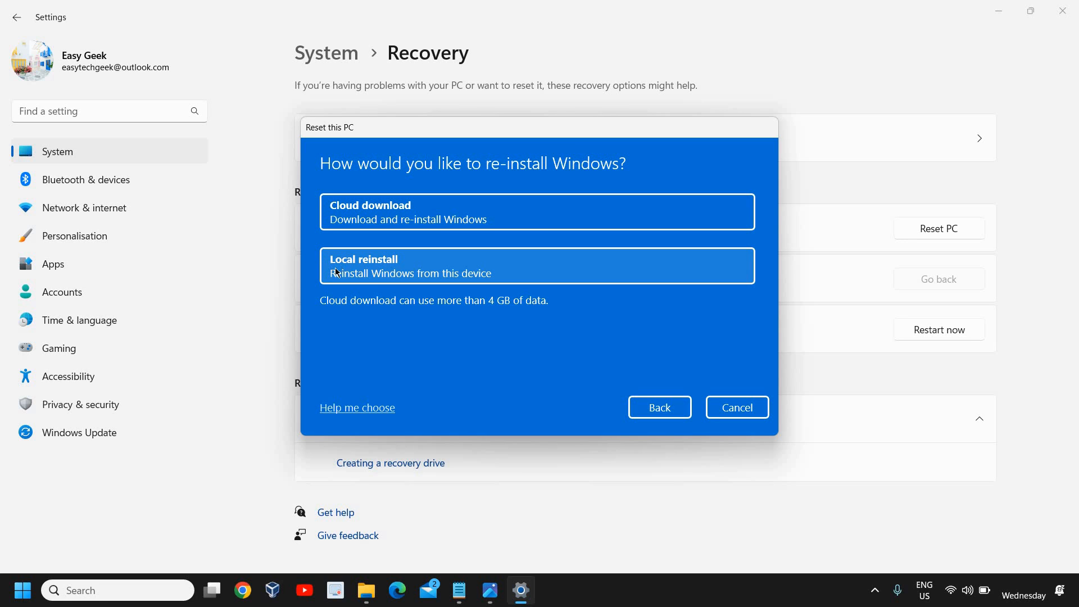
mouse_move(438, 270)
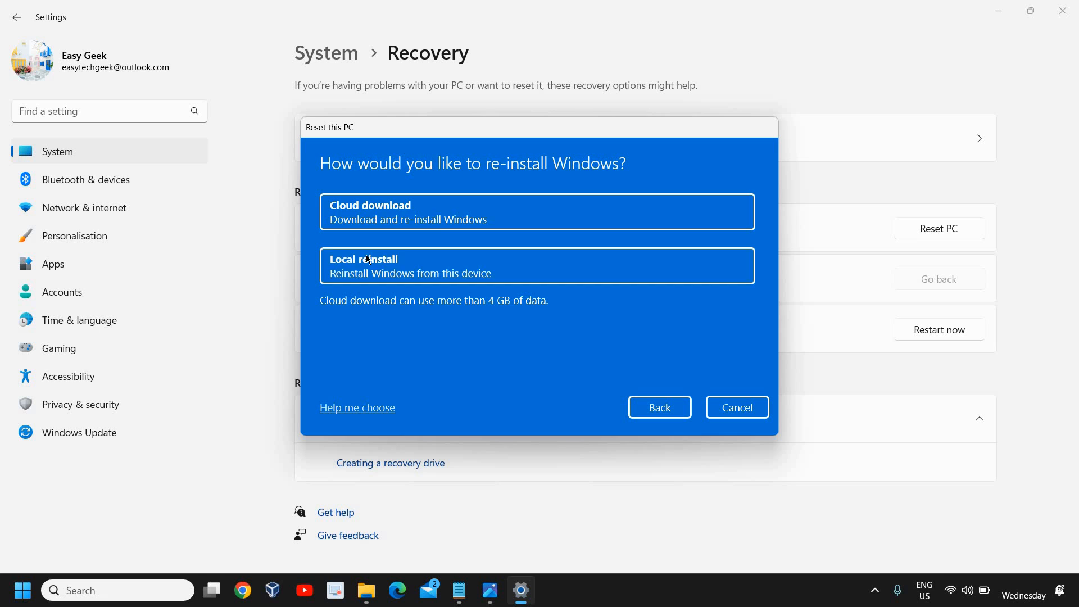
mouse_move(375, 277)
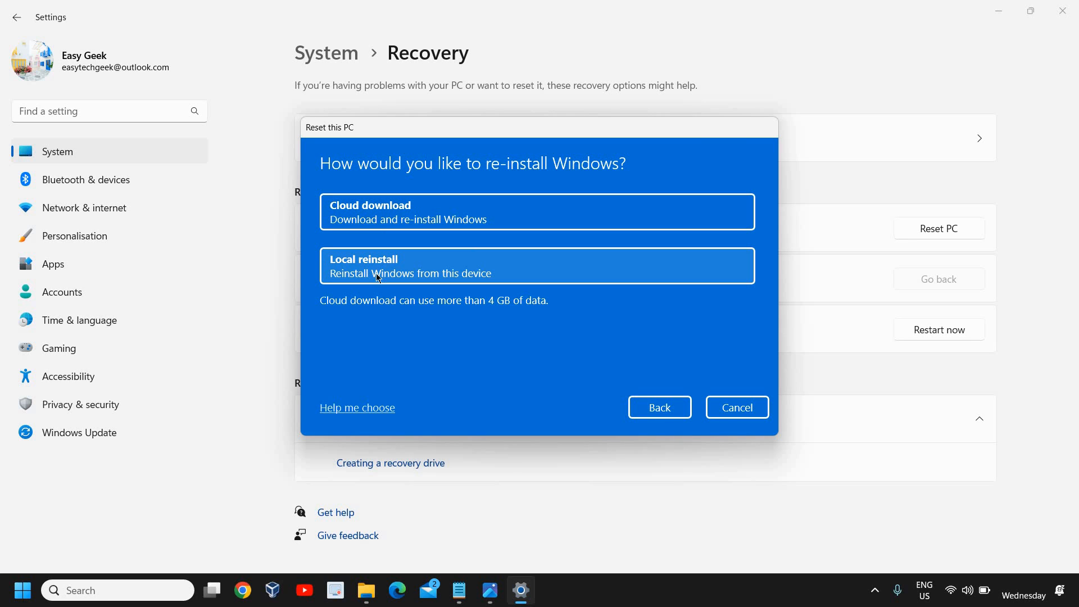
mouse_move(419, 267)
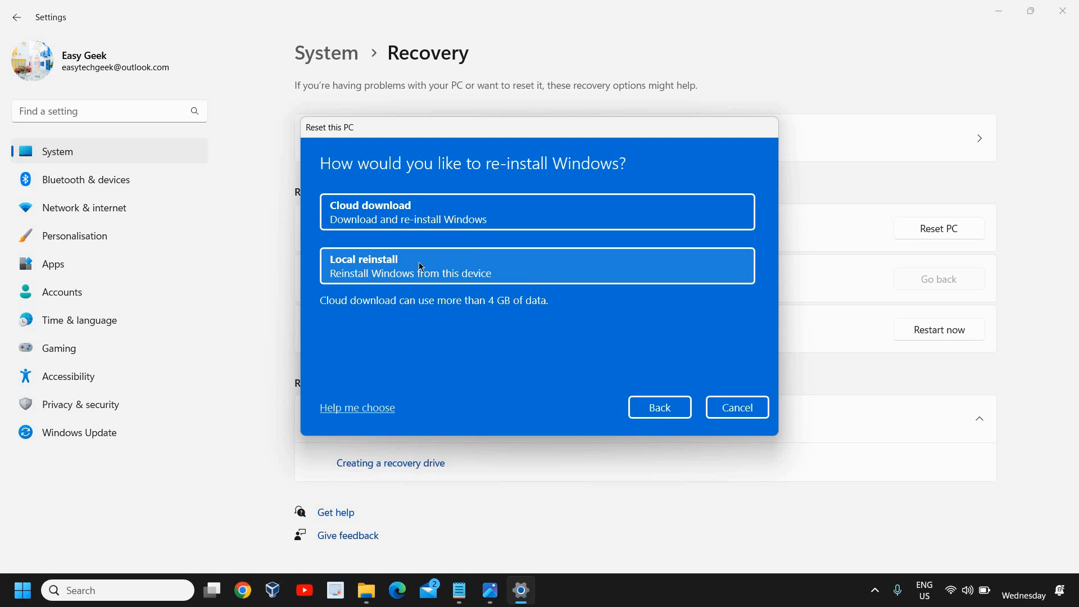
mouse_move(506, 229)
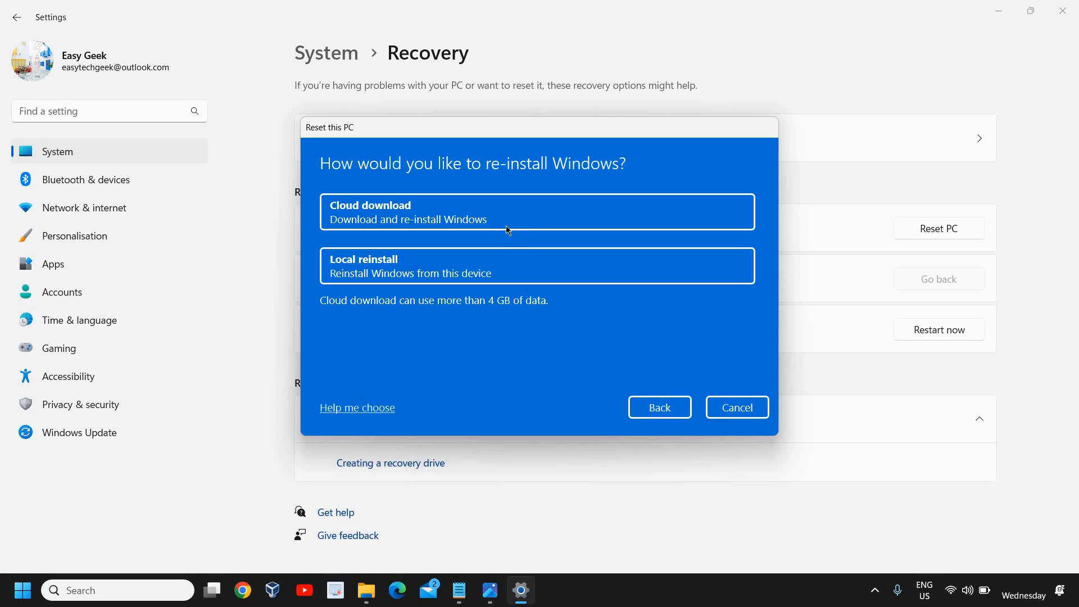
Step: Pick 'Cloud download' as the reinstall method in the Reset this PC wizard
click(537, 211)
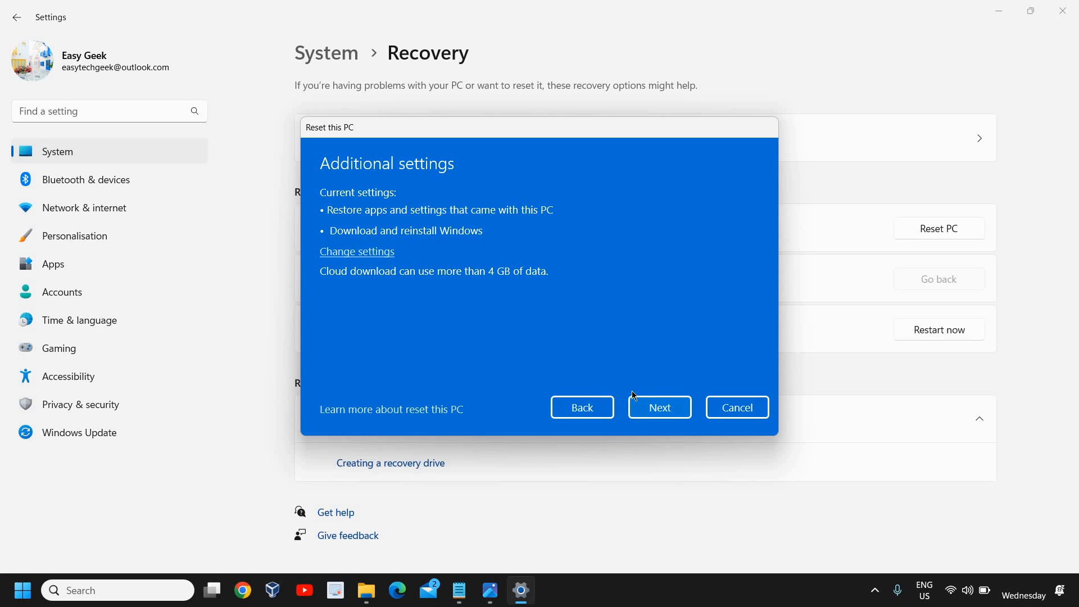
mouse_move(487, 235)
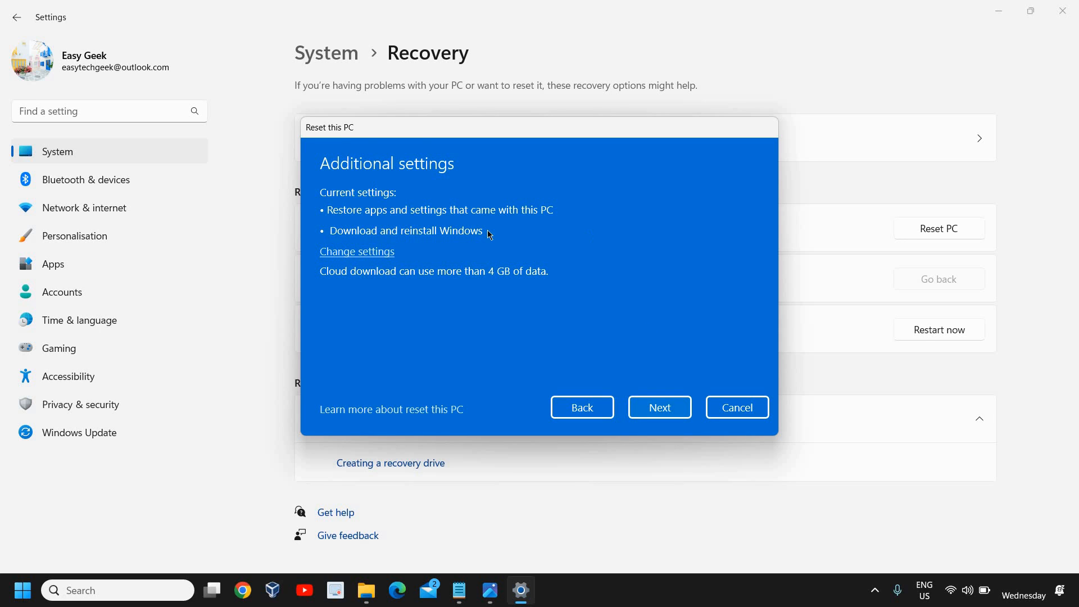
mouse_move(473, 350)
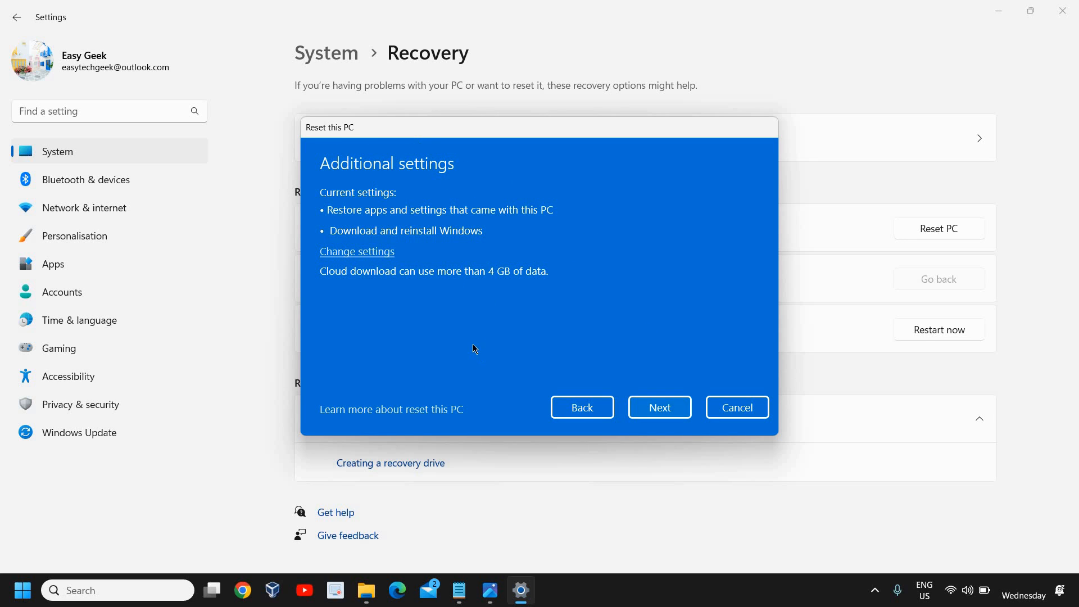
mouse_move(737, 407)
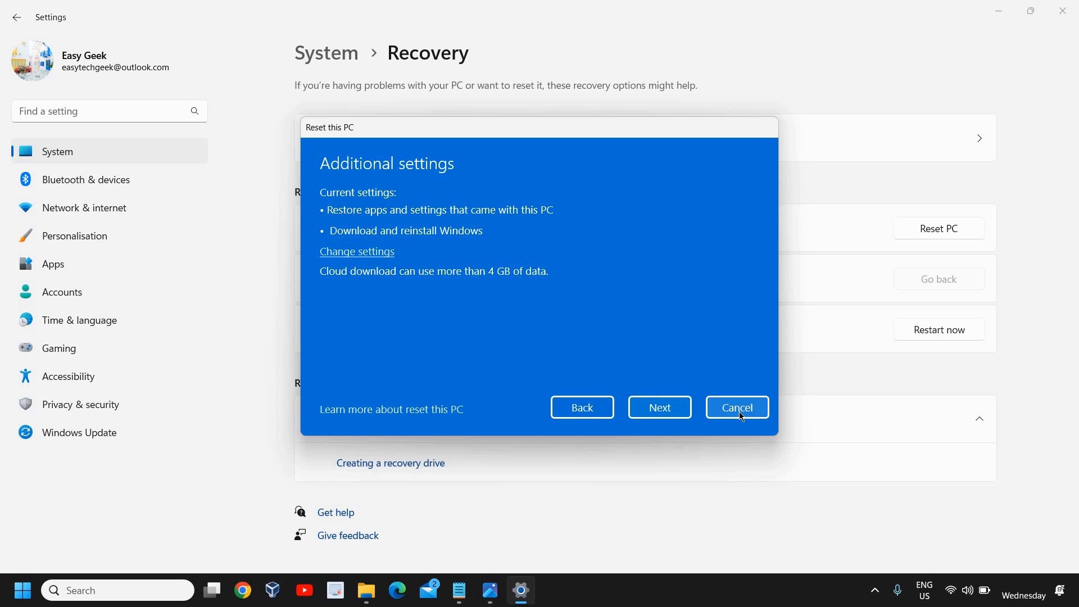
Step: Cancel the Reset this PC wizard from the Additional settings screen
click(737, 407)
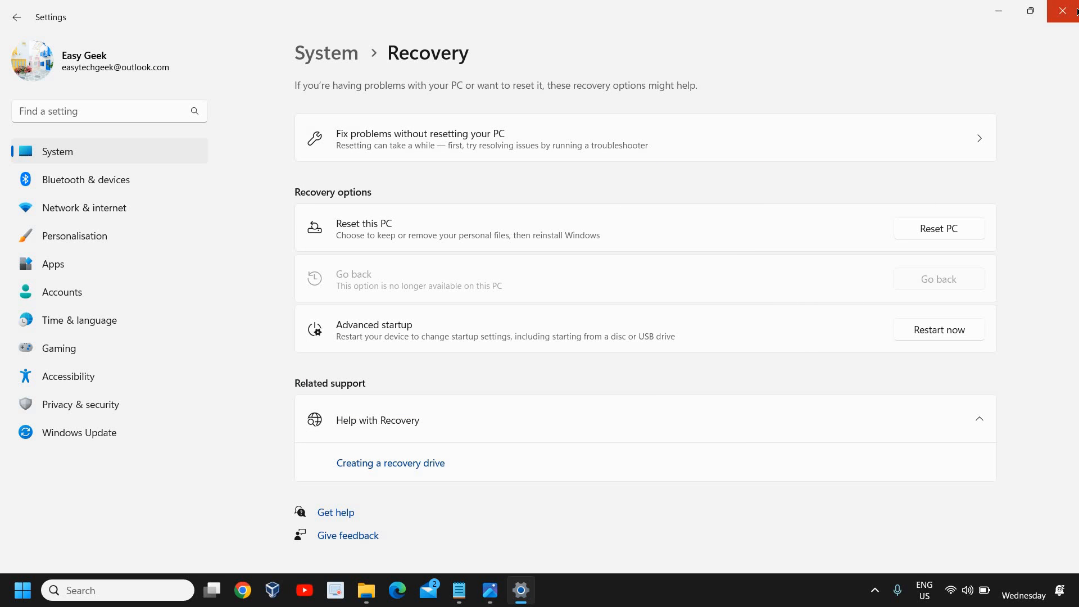
Step: Close the Settings window to return to the desktop
click(1071, 11)
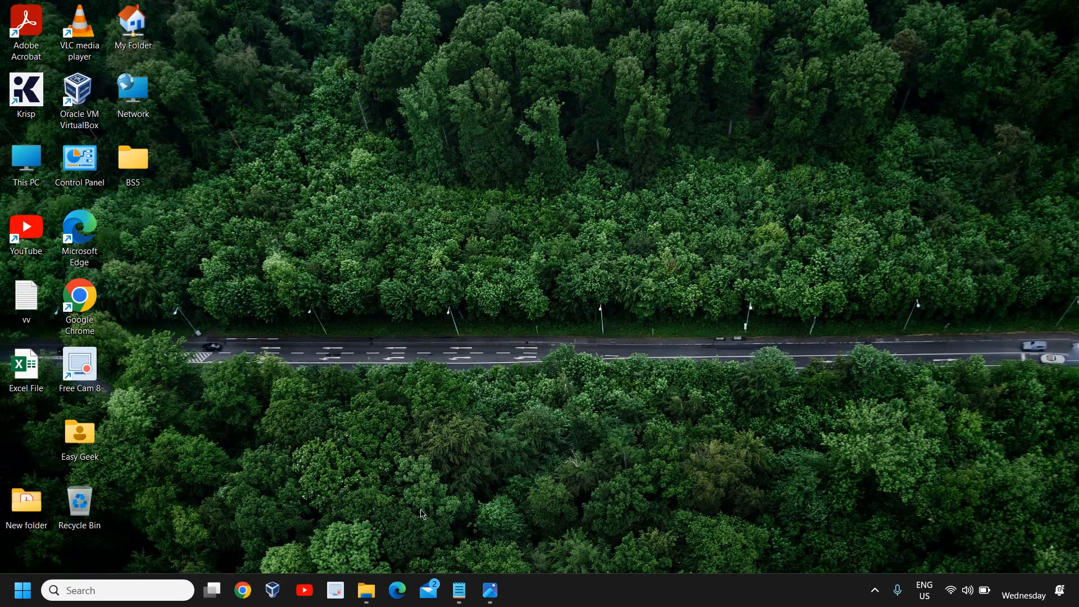
mouse_move(482, 537)
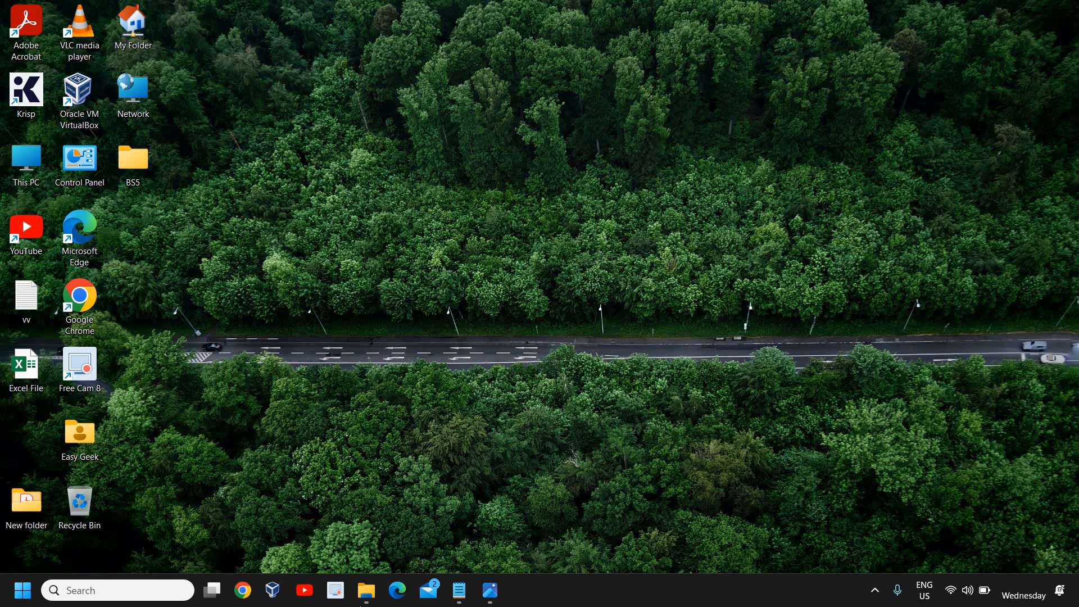
Step: Open the 1.png 'Choose an option' screenshot in Photos and zoom in
click(490, 590)
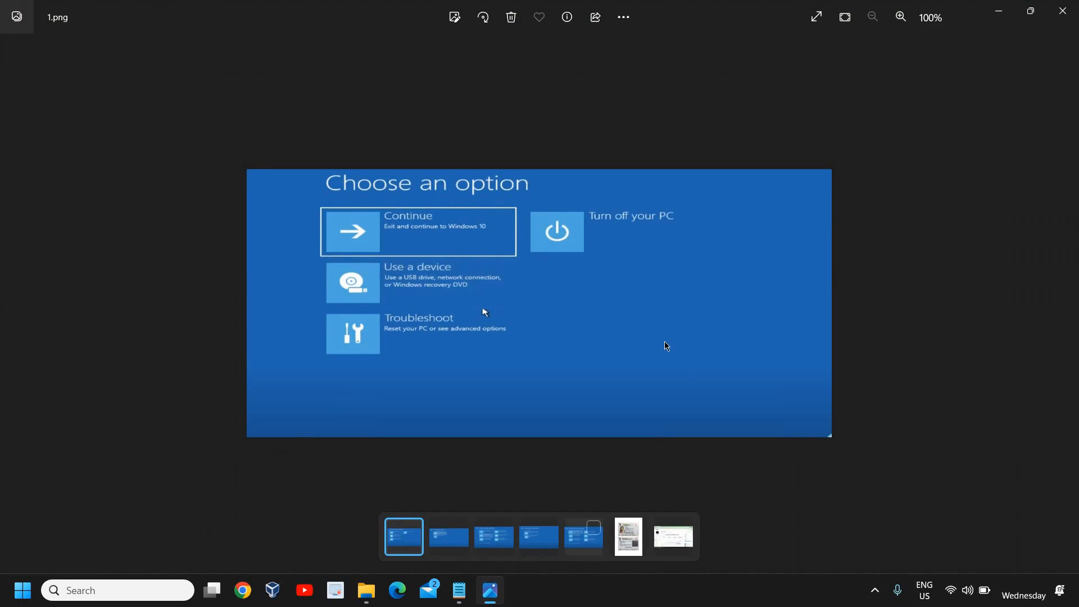
click(900, 17)
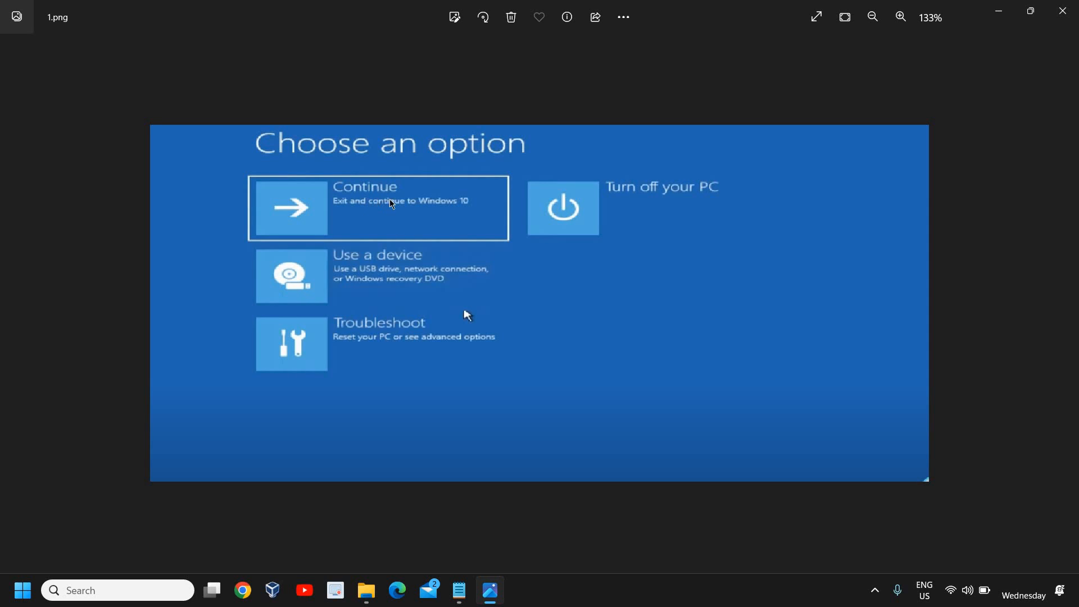
mouse_move(538, 249)
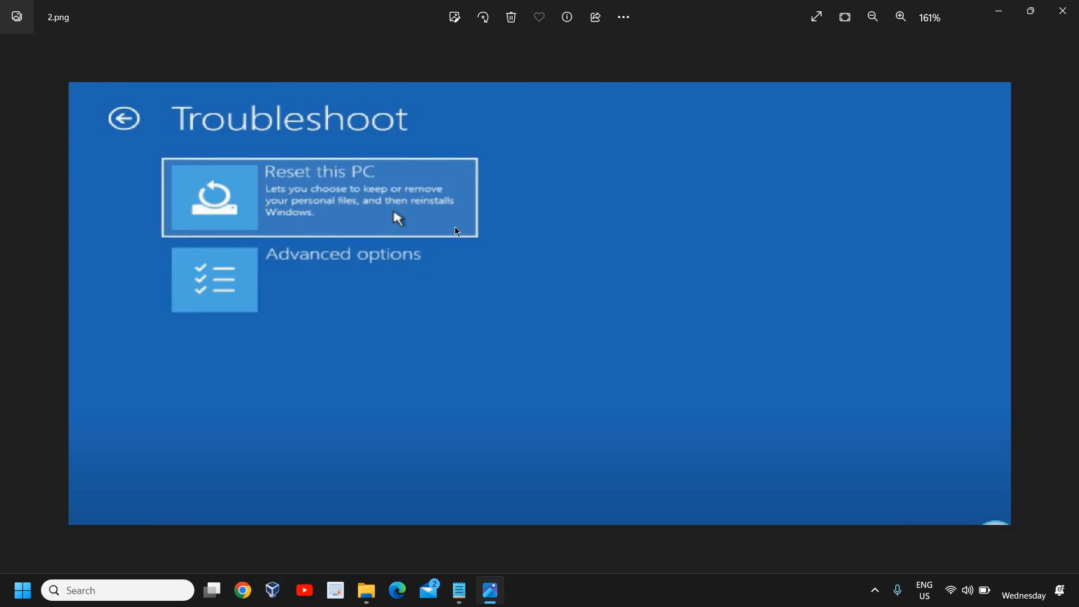
mouse_move(364, 219)
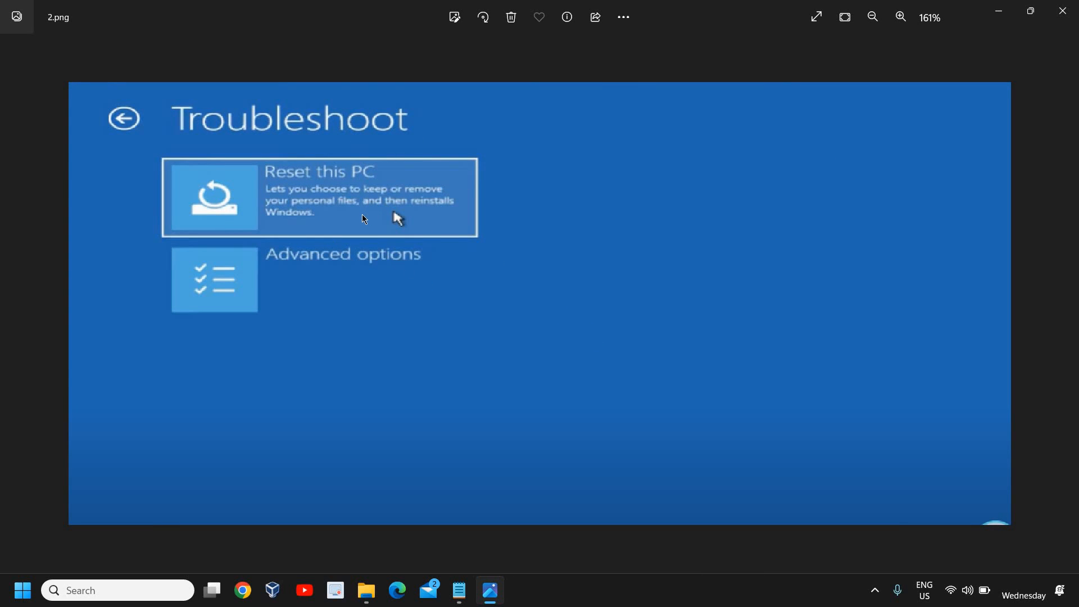
mouse_move(355, 211)
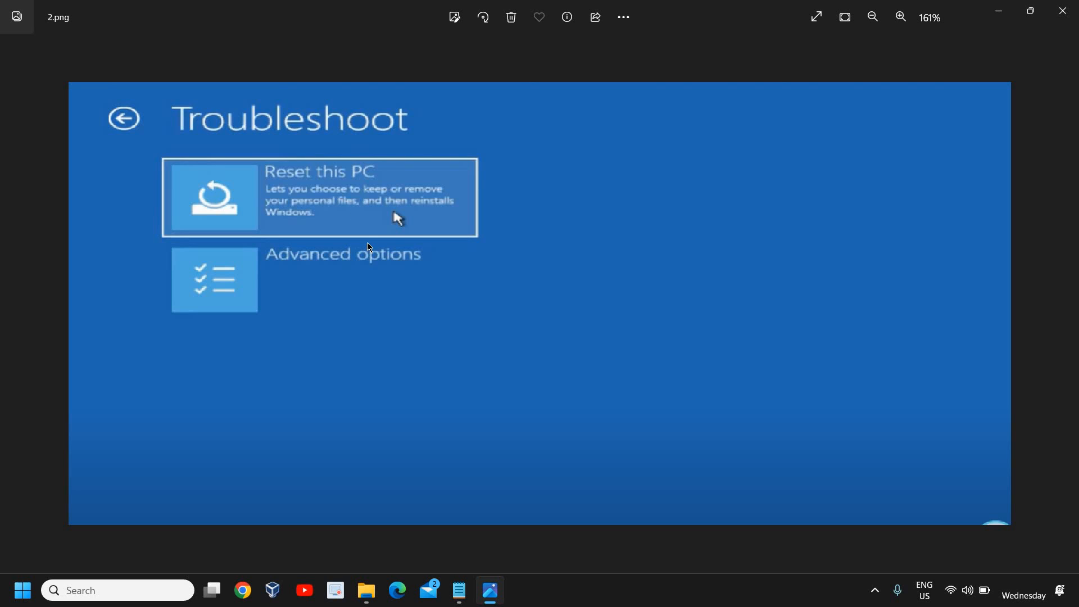
mouse_move(332, 129)
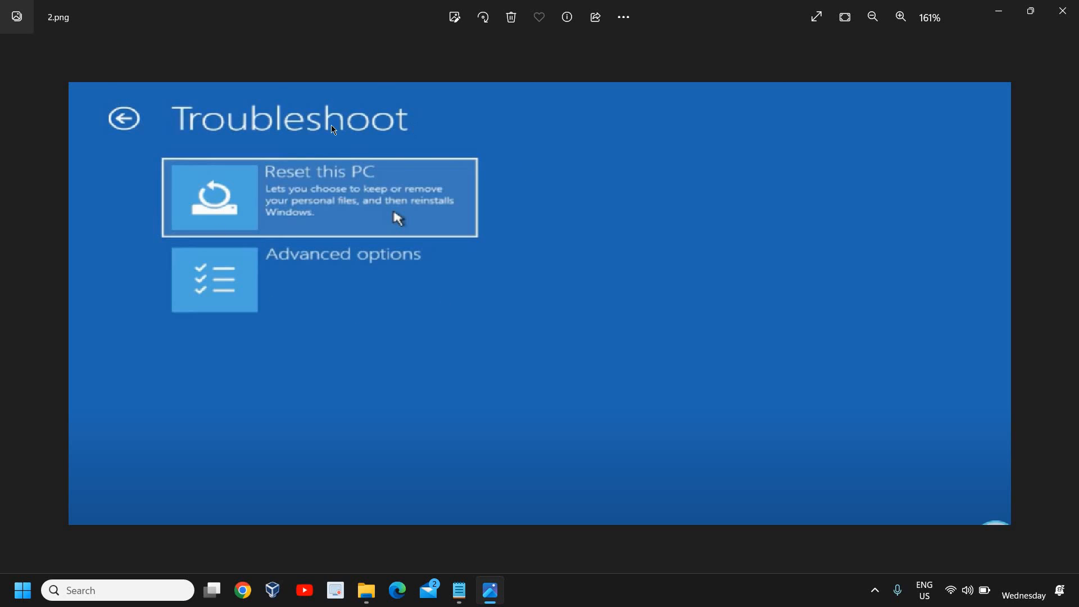
mouse_move(353, 261)
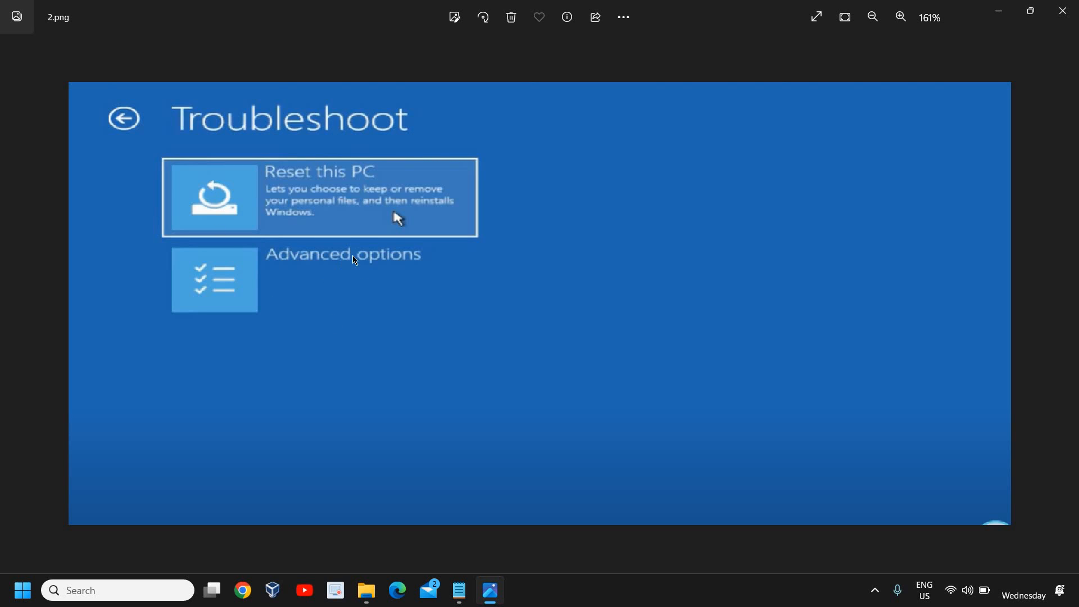